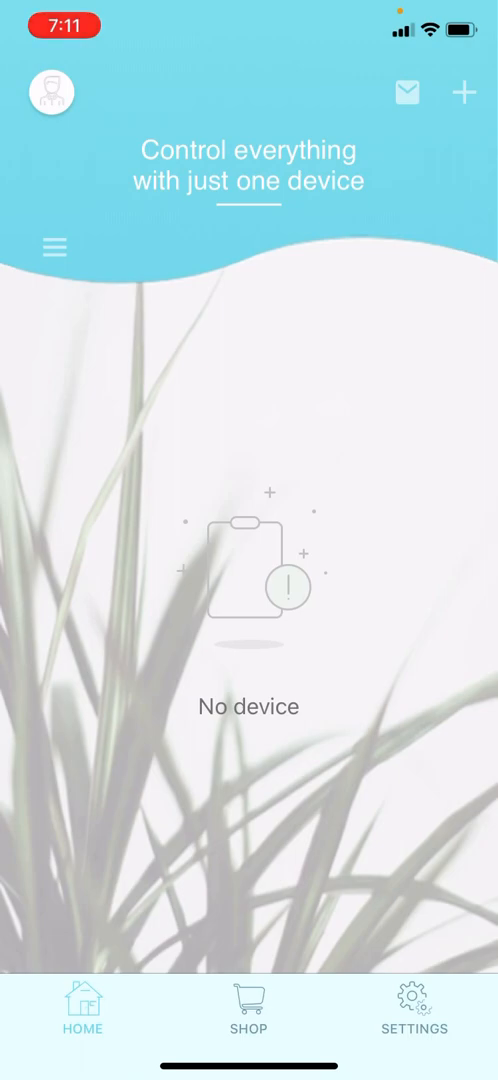
# Start adding a device from the home screen and choose 'Add by scan QR code'
pyautogui.click(463, 91)
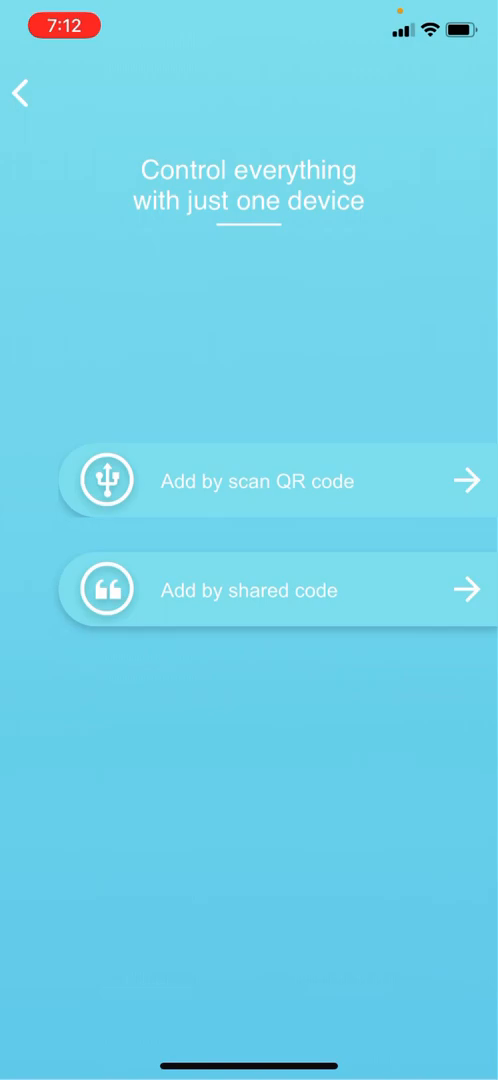
pyautogui.click(255, 481)
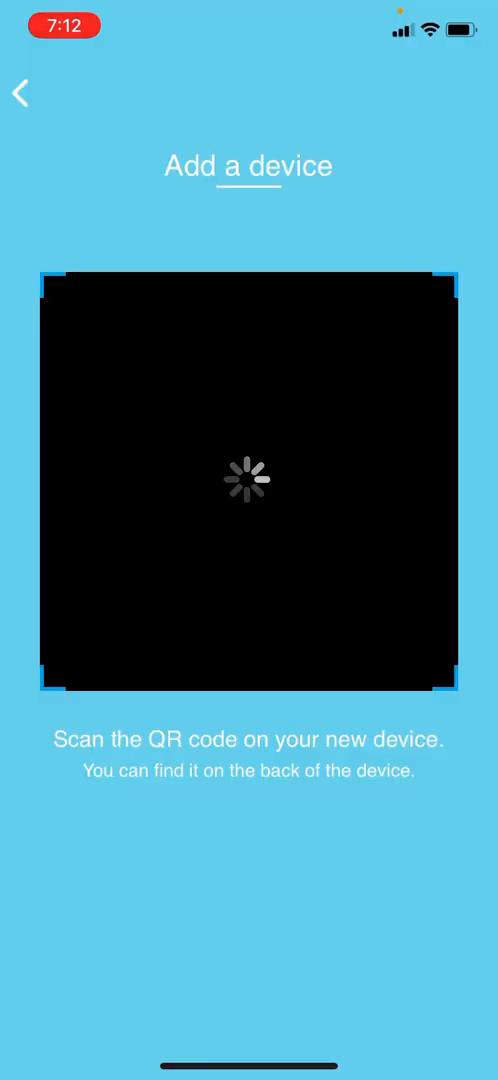